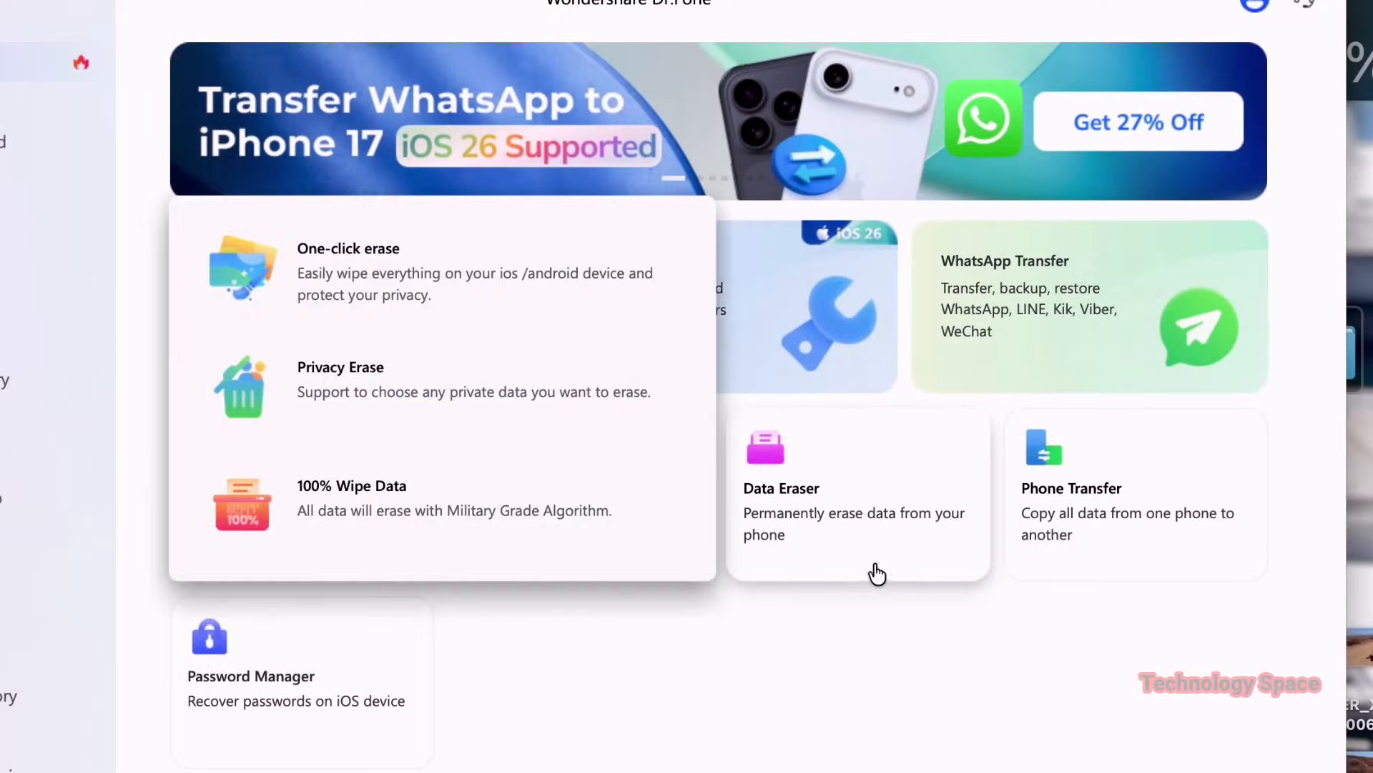
- Start the Online Support chat and ask the assistant 'How to use Dr.fone?'
left_click(781, 488)
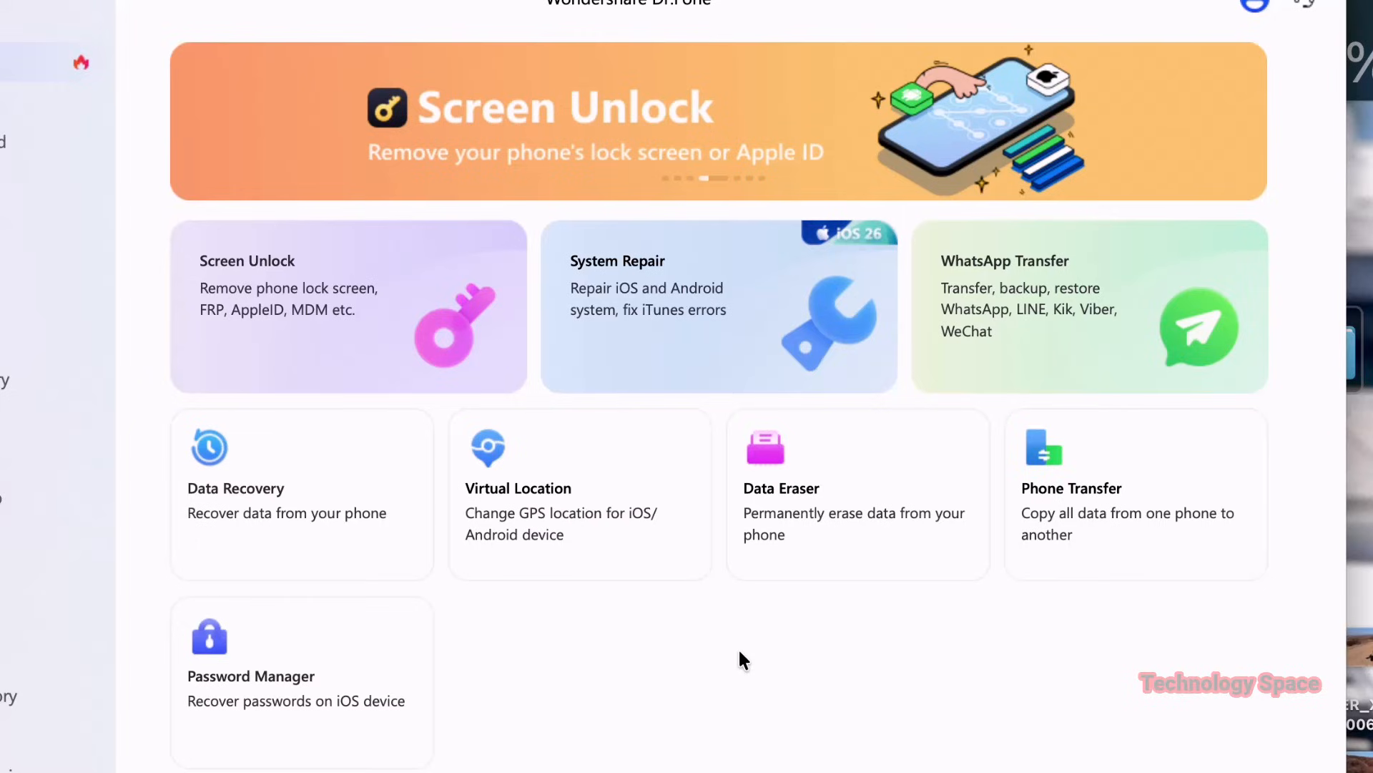
mouse_move(810, 582)
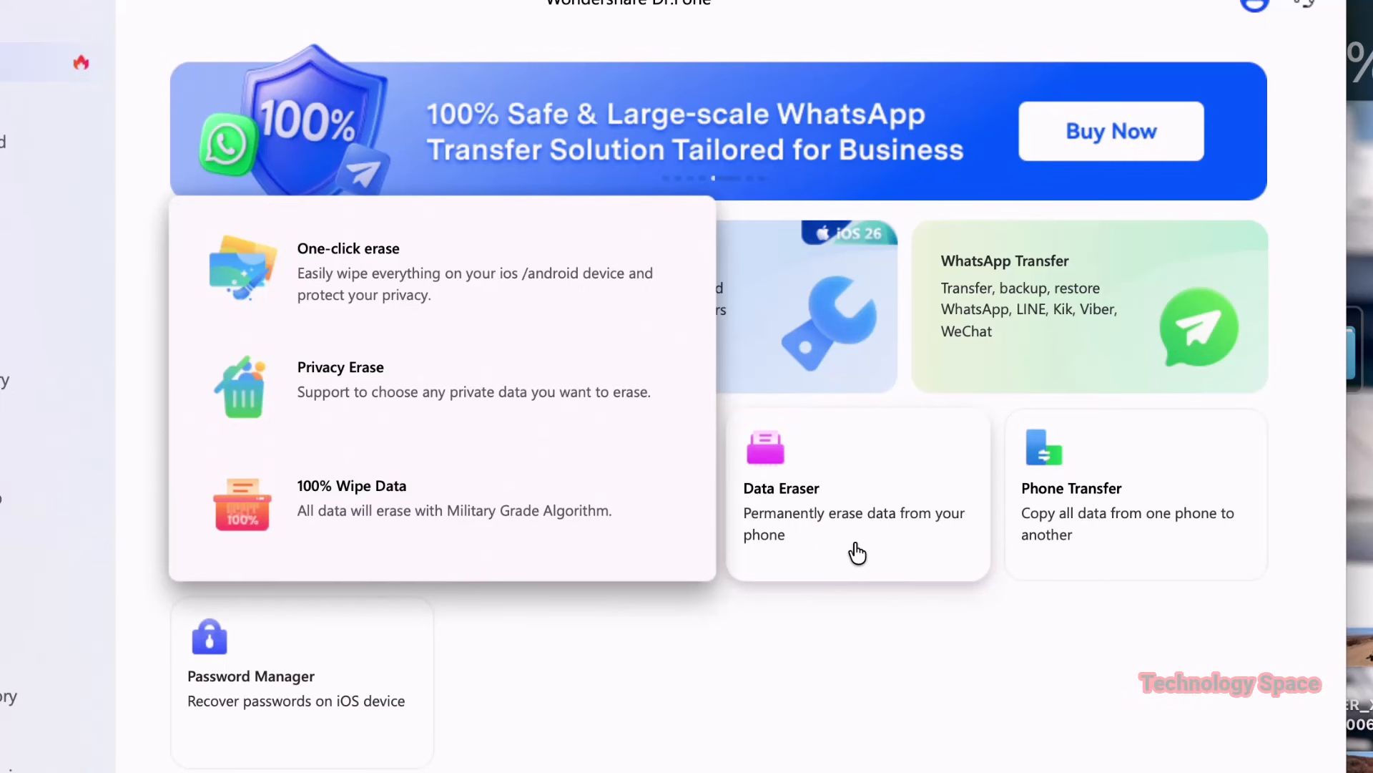
left_click(1180, 111)
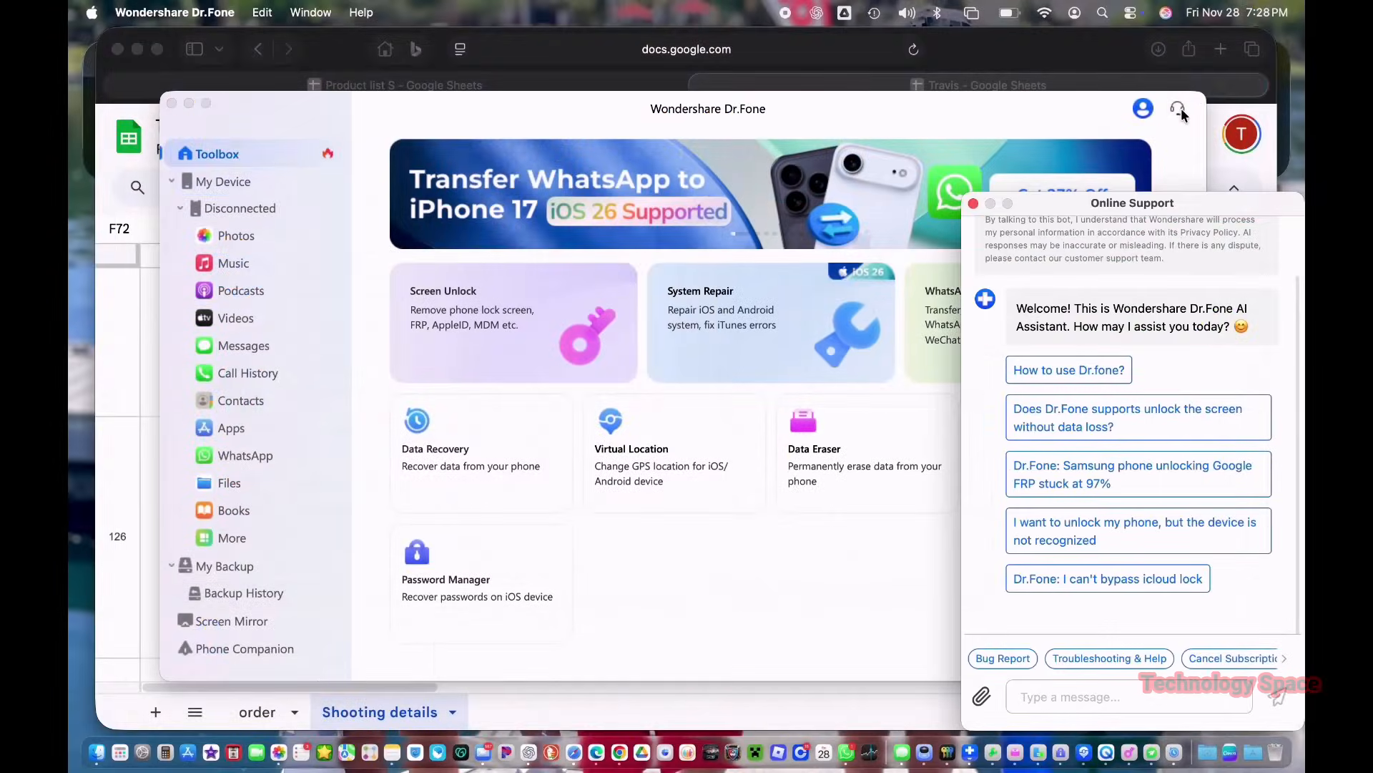
mouse_move(1165, 319)
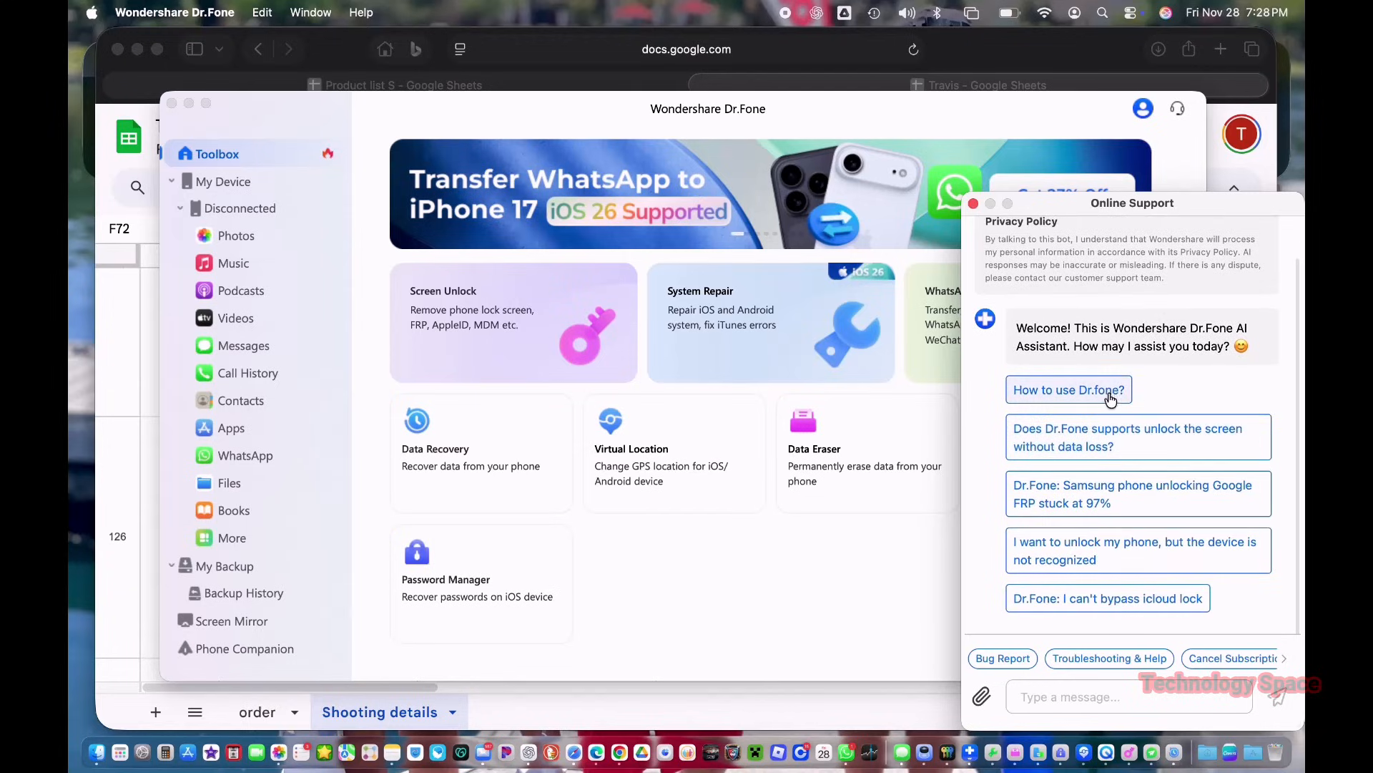
left_click(1067, 389)
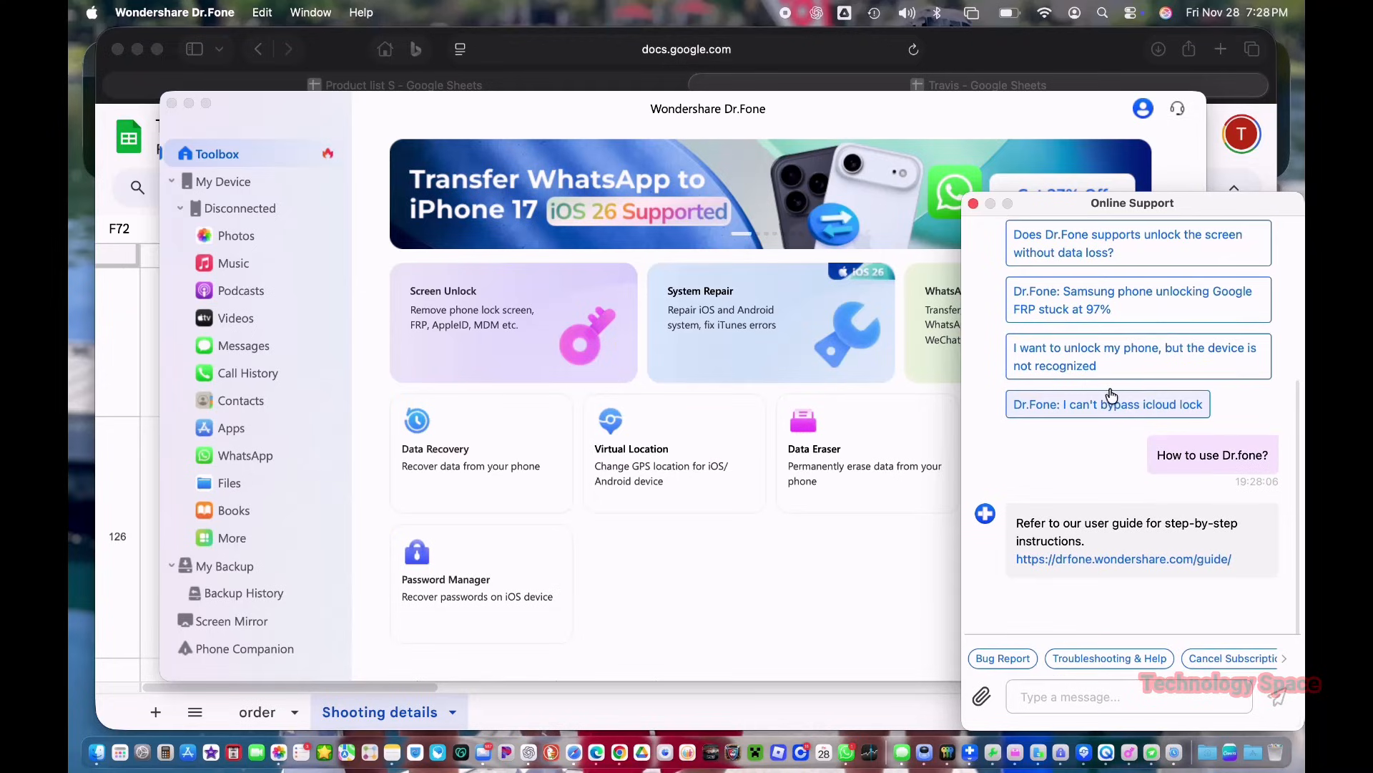
- Ask the assistant 'what plan do i have?' in the message box and send it
left_click(1108, 403)
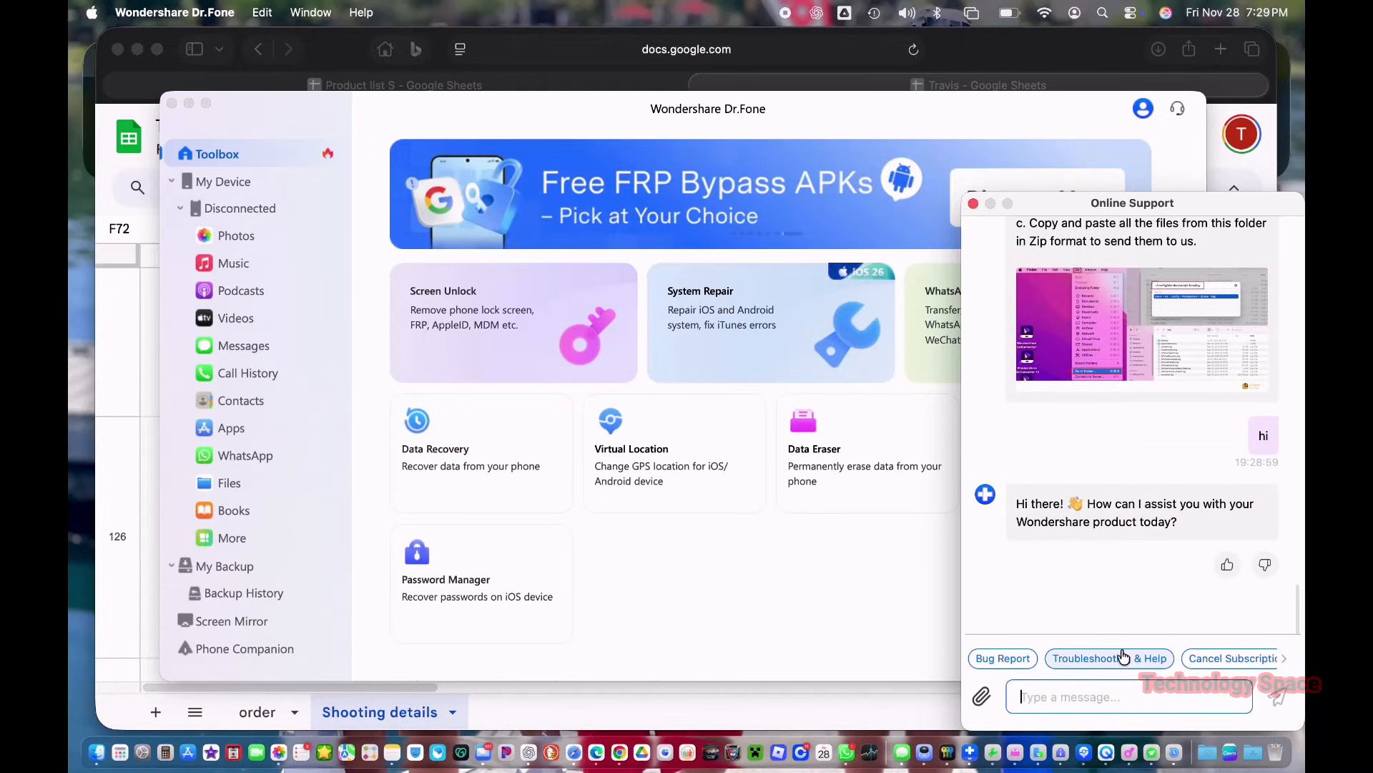
type("what plan do i ha")
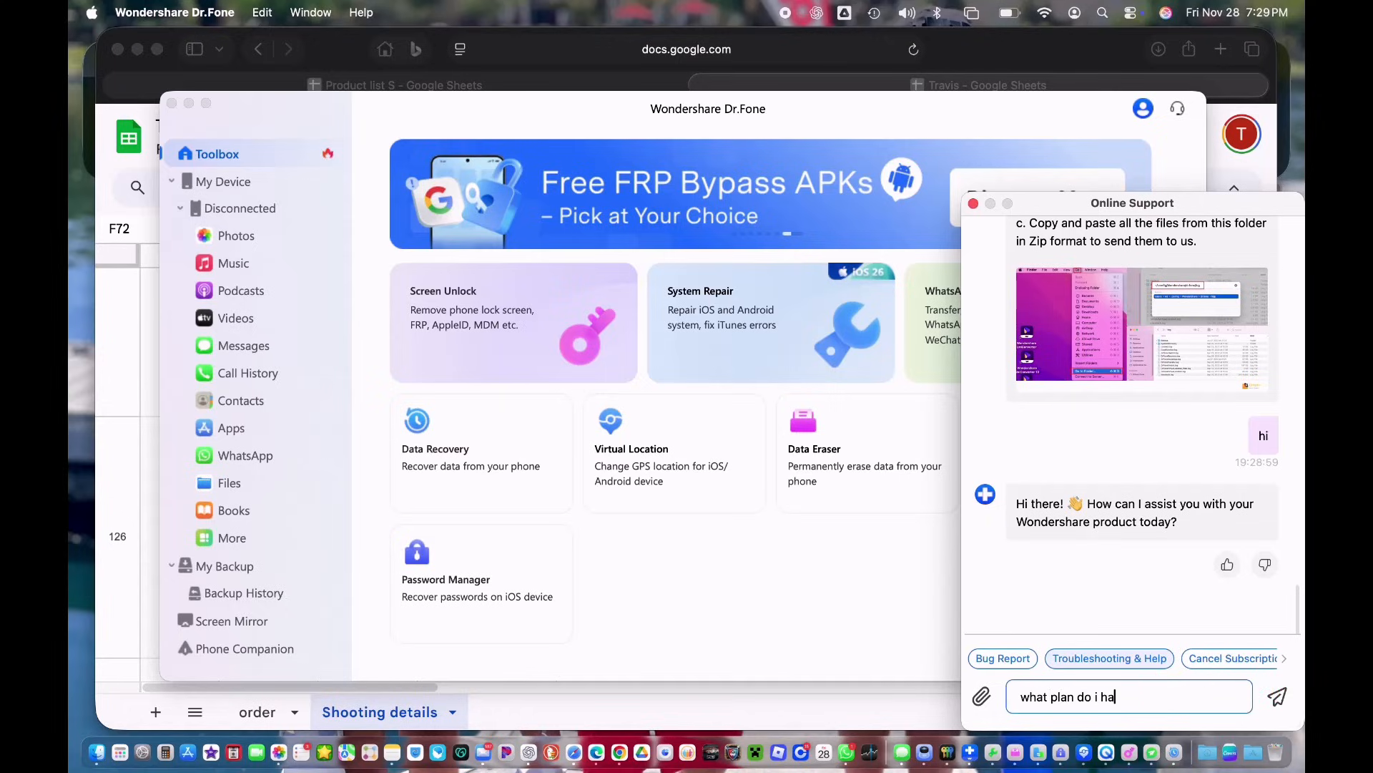
left_click(1276, 697)
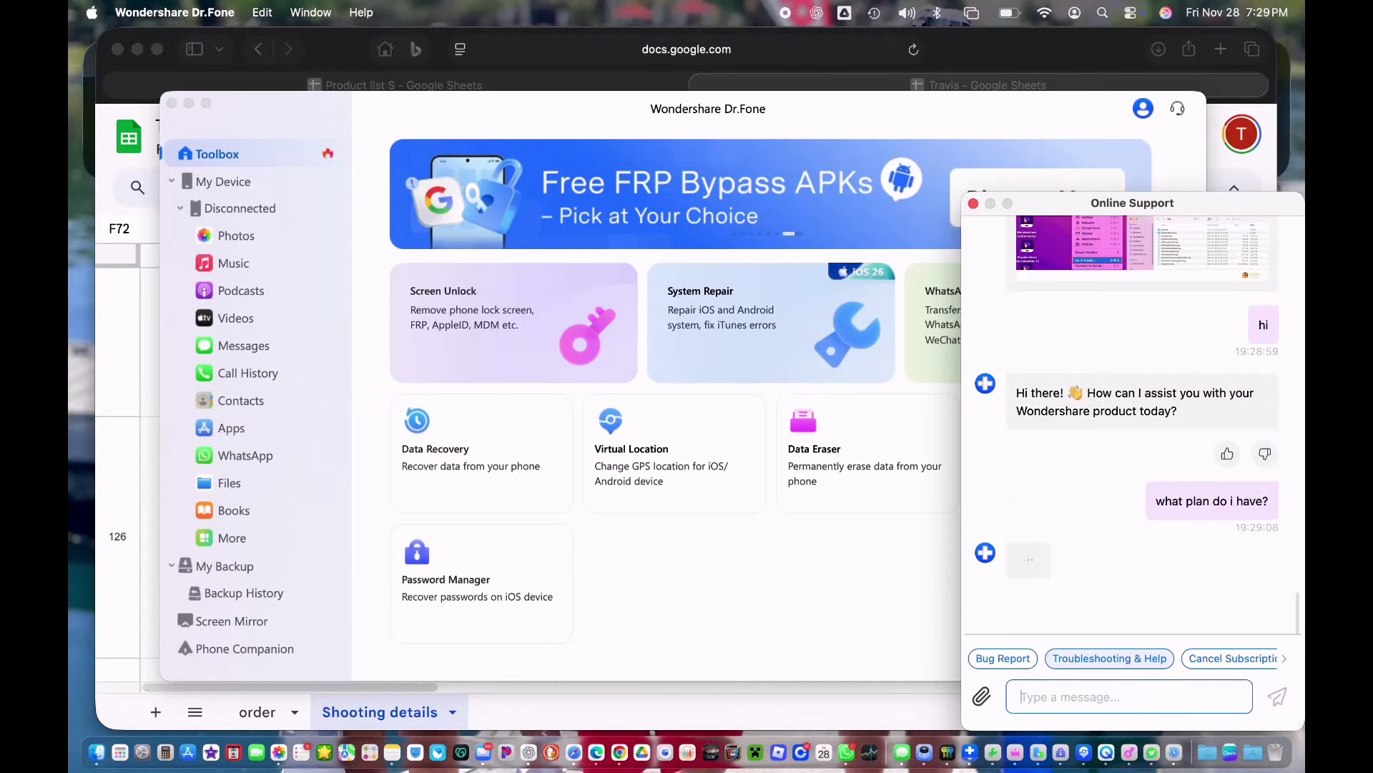